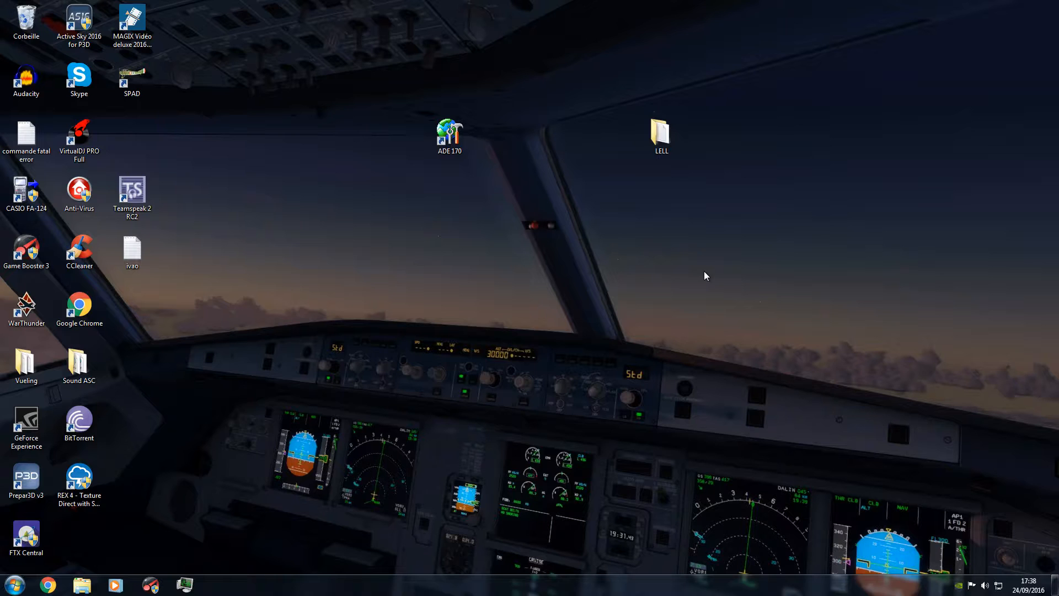
mouse_move(479, 191)
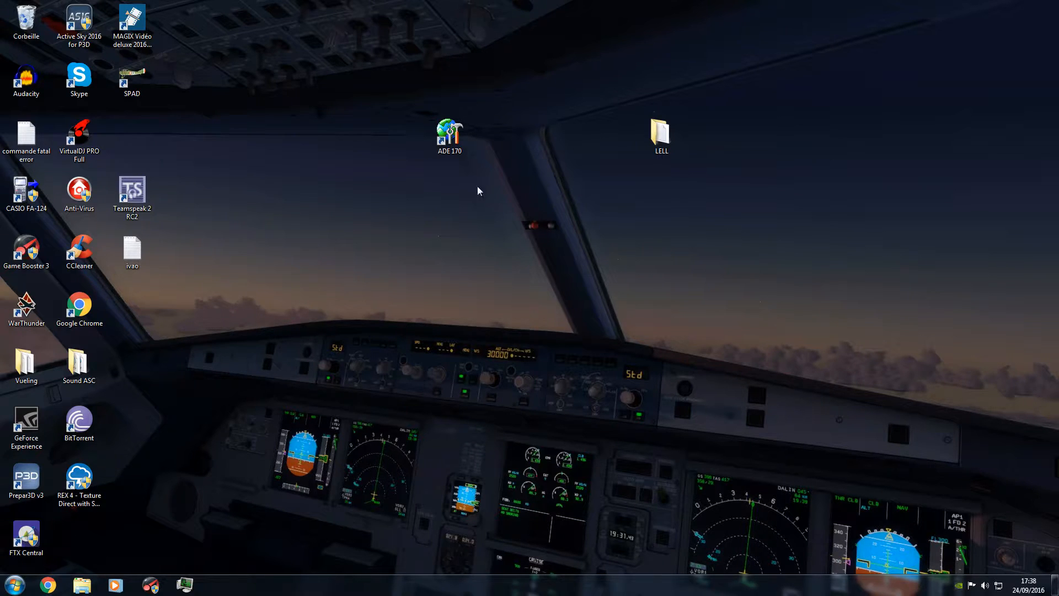
mouse_move(454, 146)
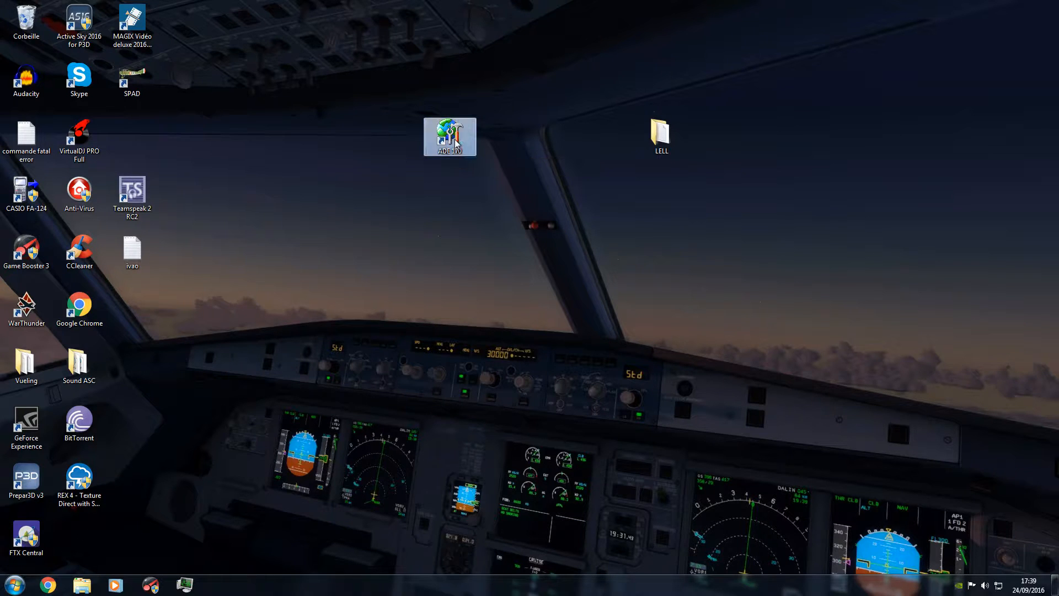
Step: Launch Airport Design Editor from the ADE 170 desktop shortcut
double_click(450, 135)
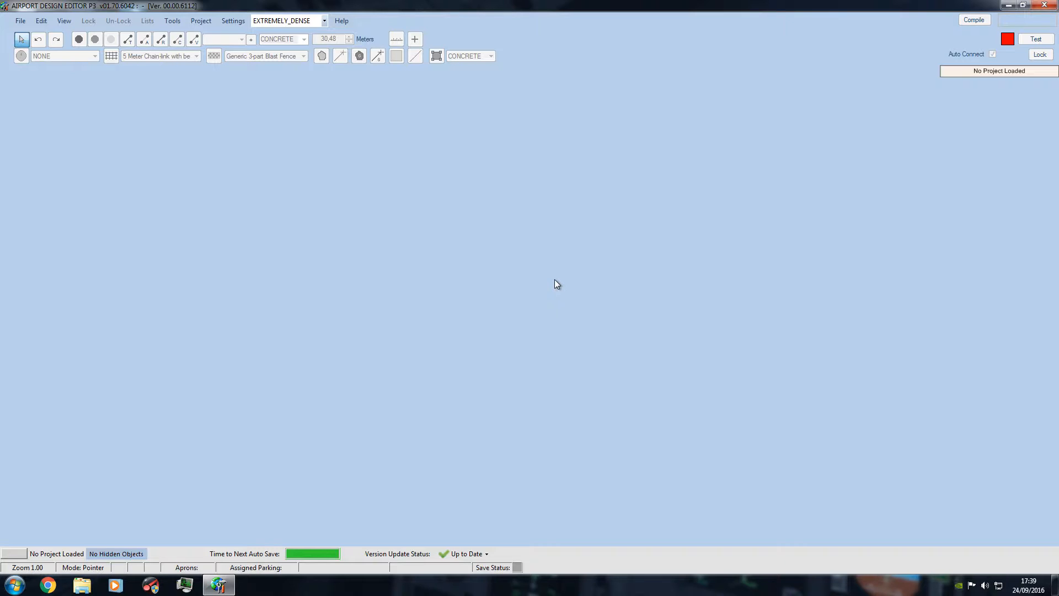
left_click(233, 20)
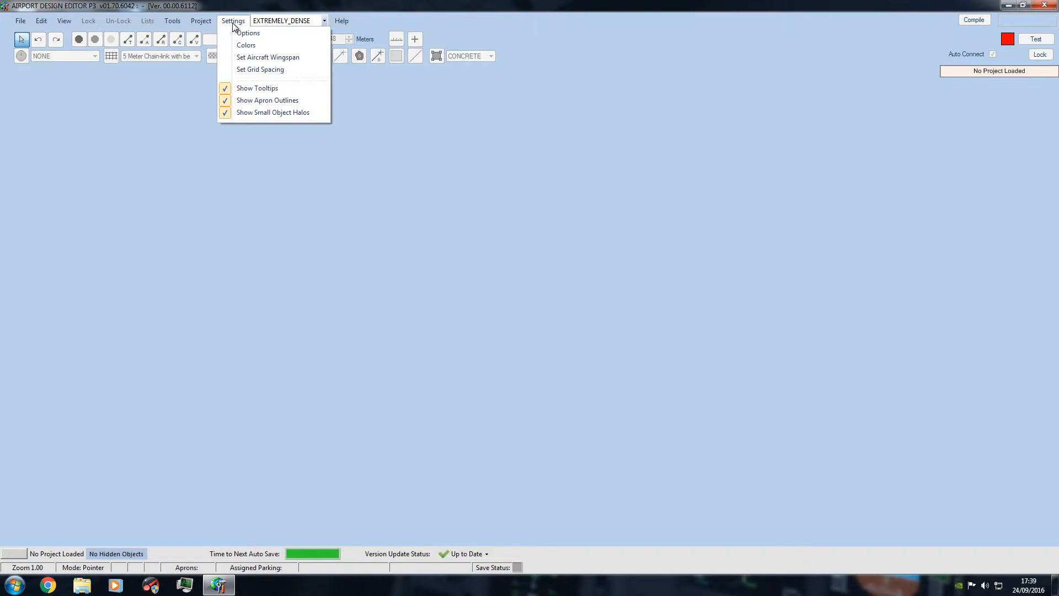
left_click(248, 33)
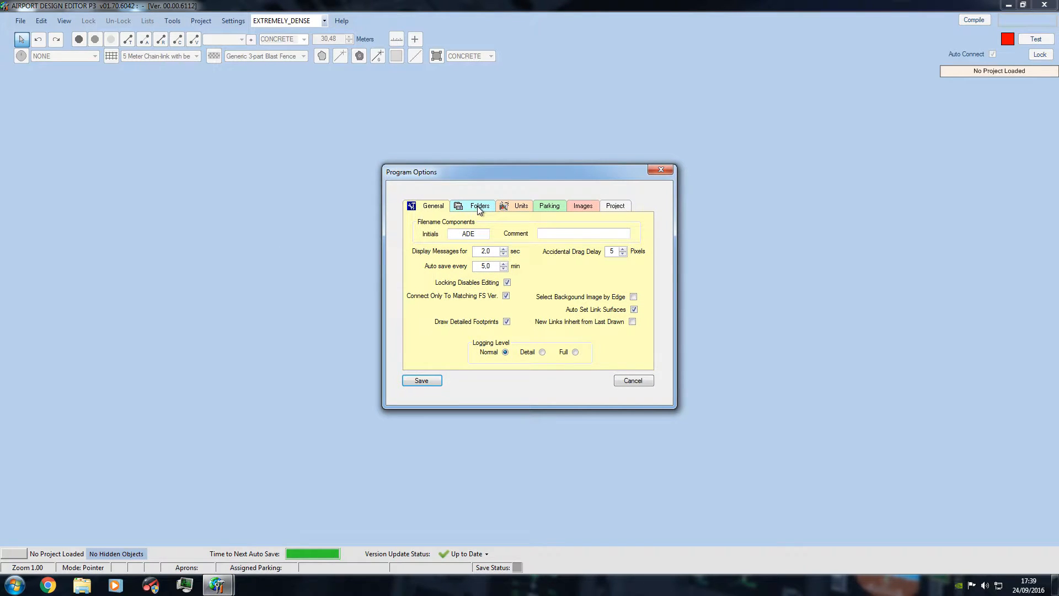
left_click(480, 205)
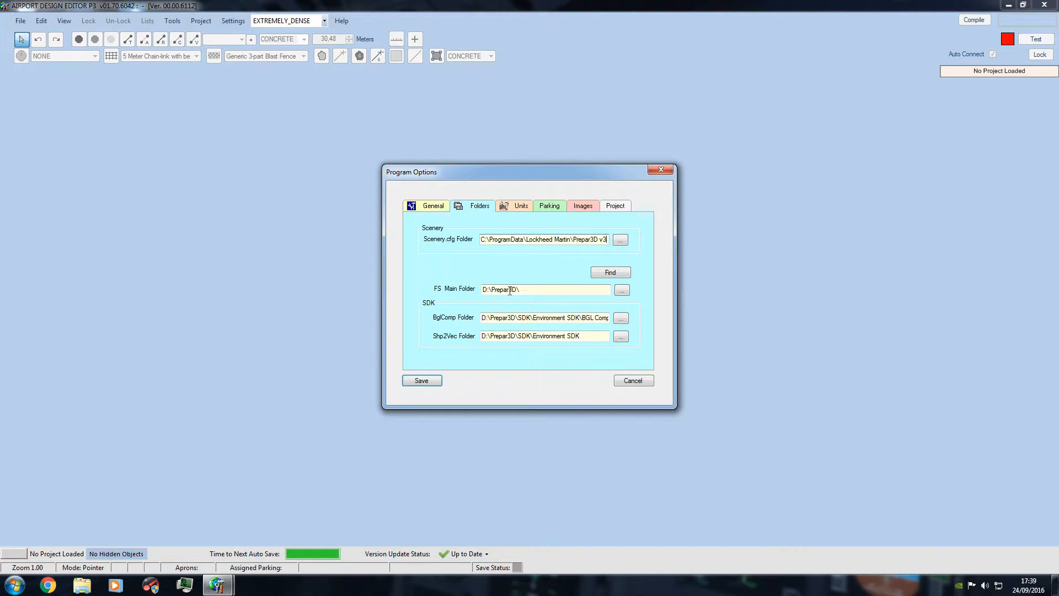
double_click(503, 289)
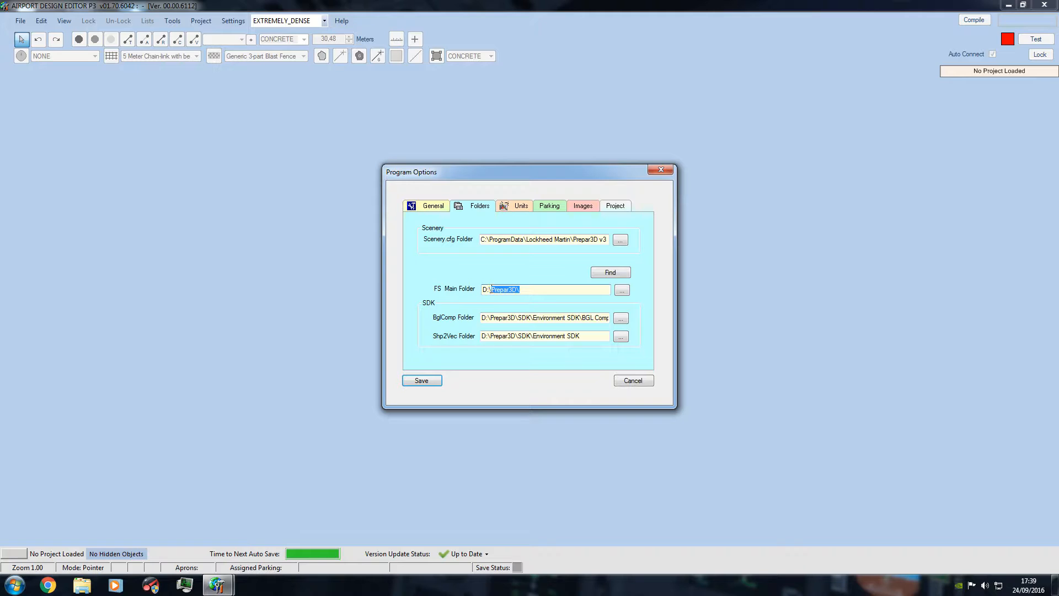
left_click(525, 289)
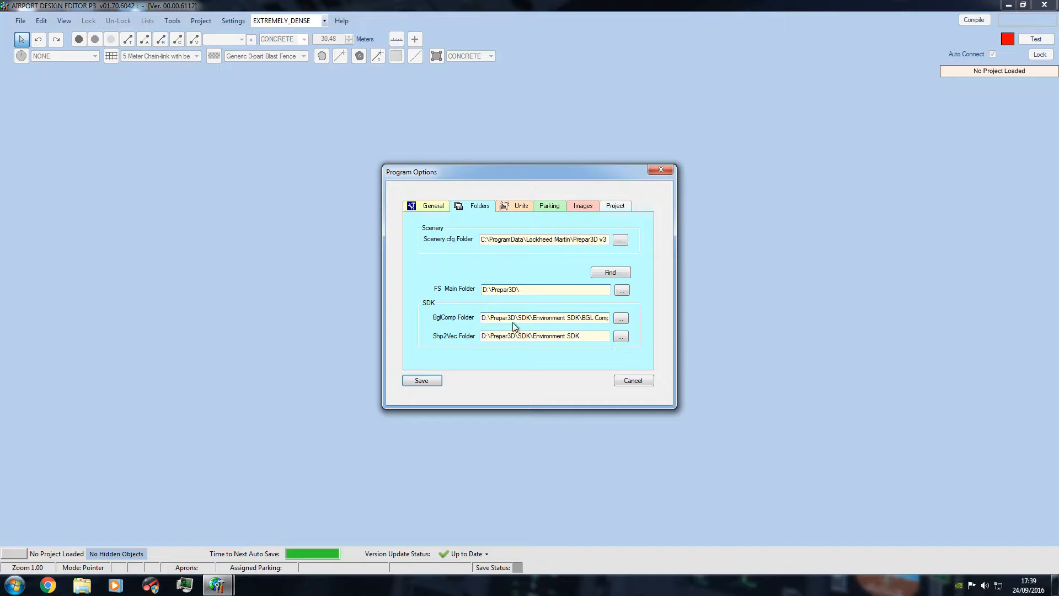
double_click(526, 317)
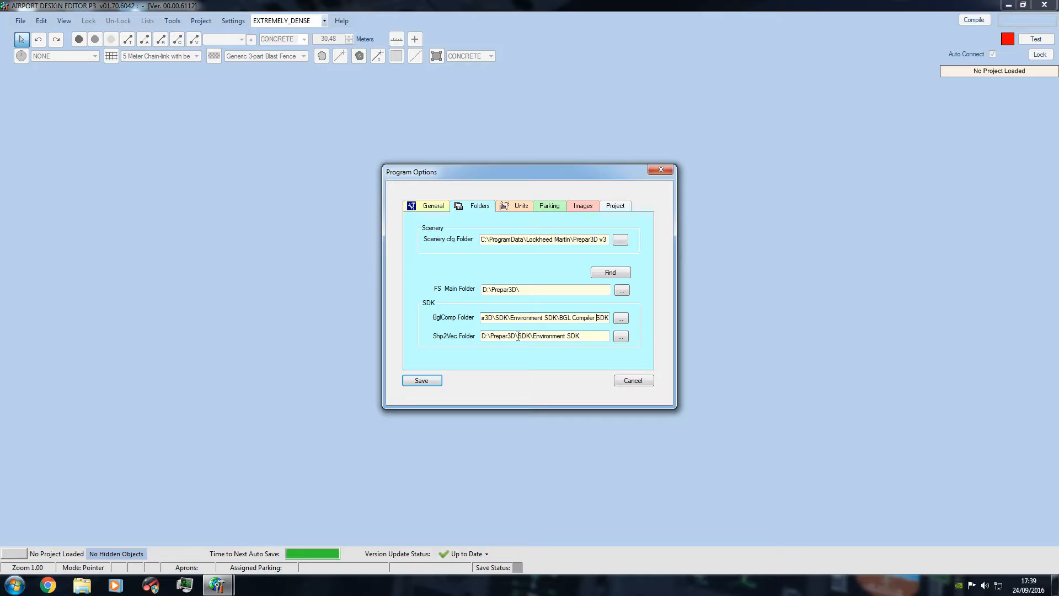
double_click(524, 336)
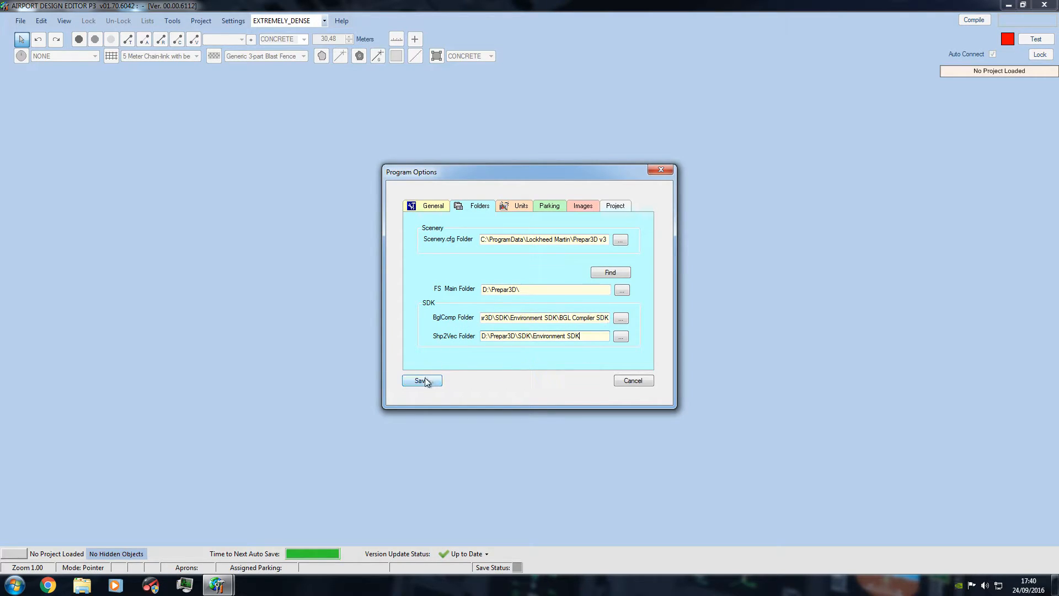
left_click(421, 380)
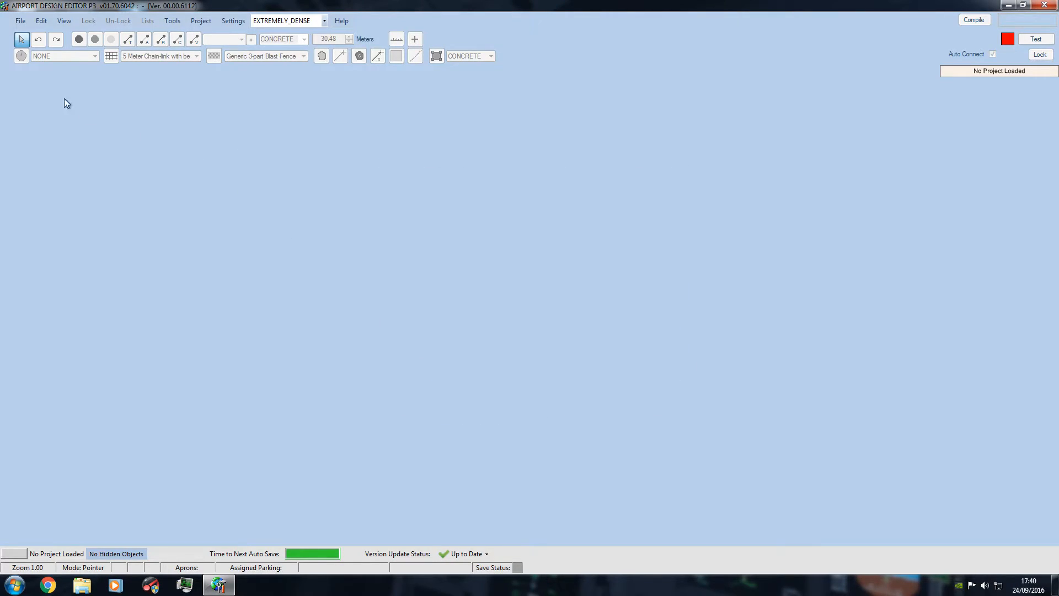
mouse_move(37, 112)
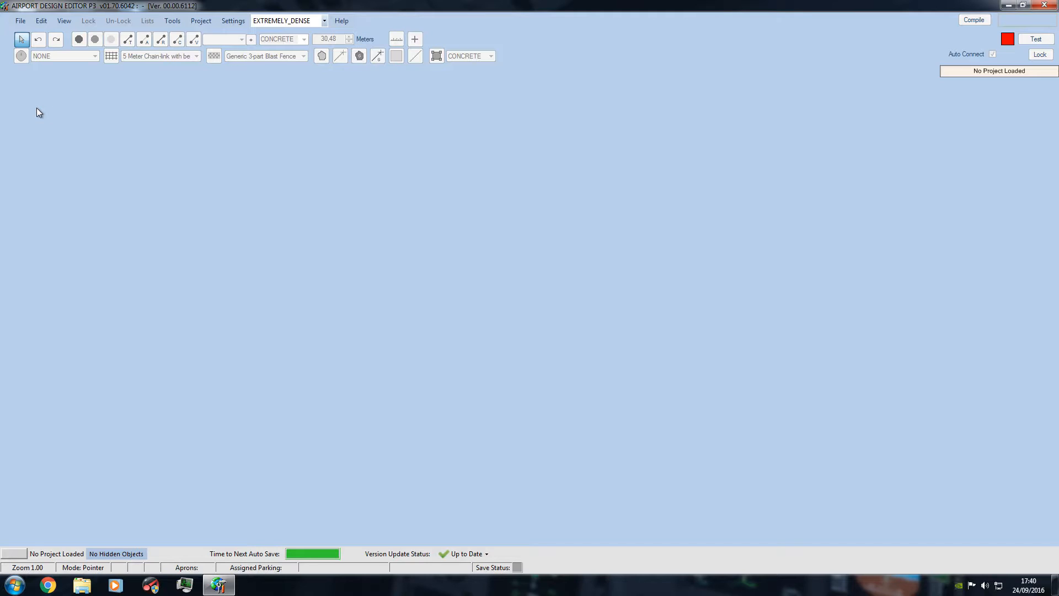
Step: Open AIG_LELL_ADE_JDW_Default.BGL from LELL\scenery using Open Airport from Bgl
left_click(22, 21)
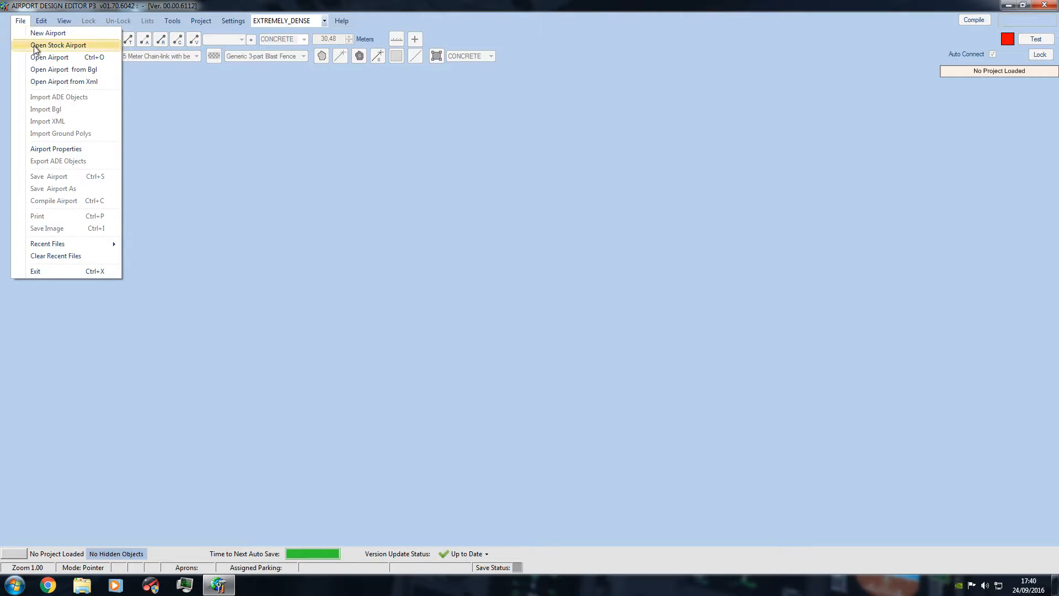
mouse_move(63, 72)
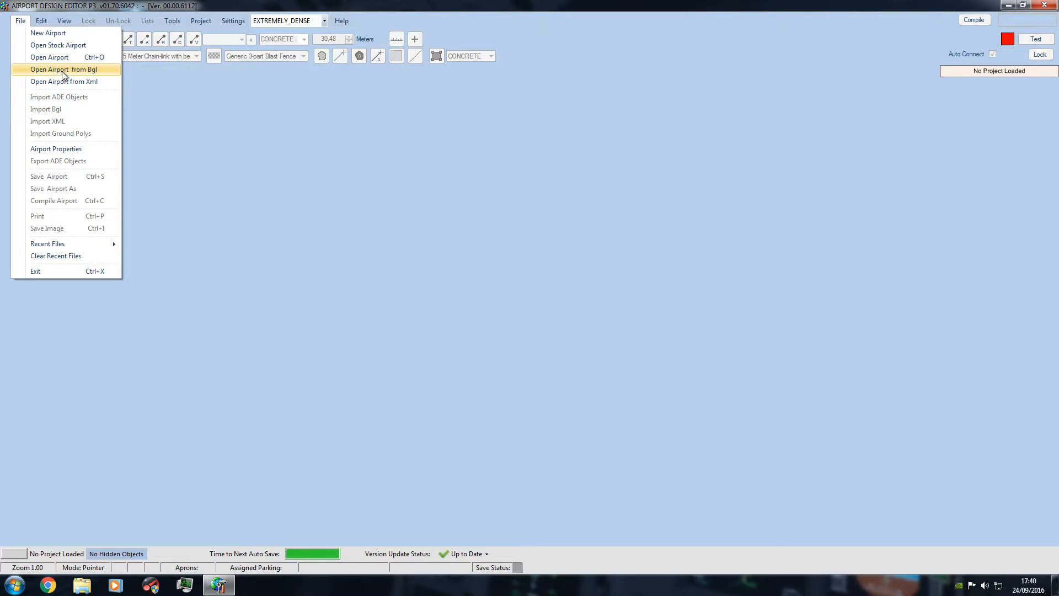
left_click(62, 69)
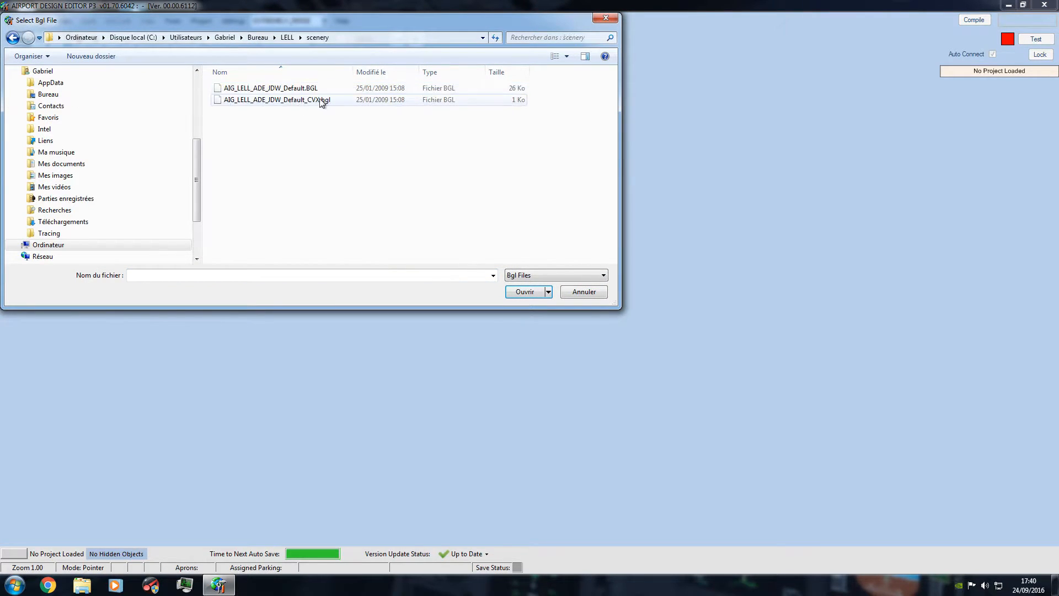
left_click(270, 88)
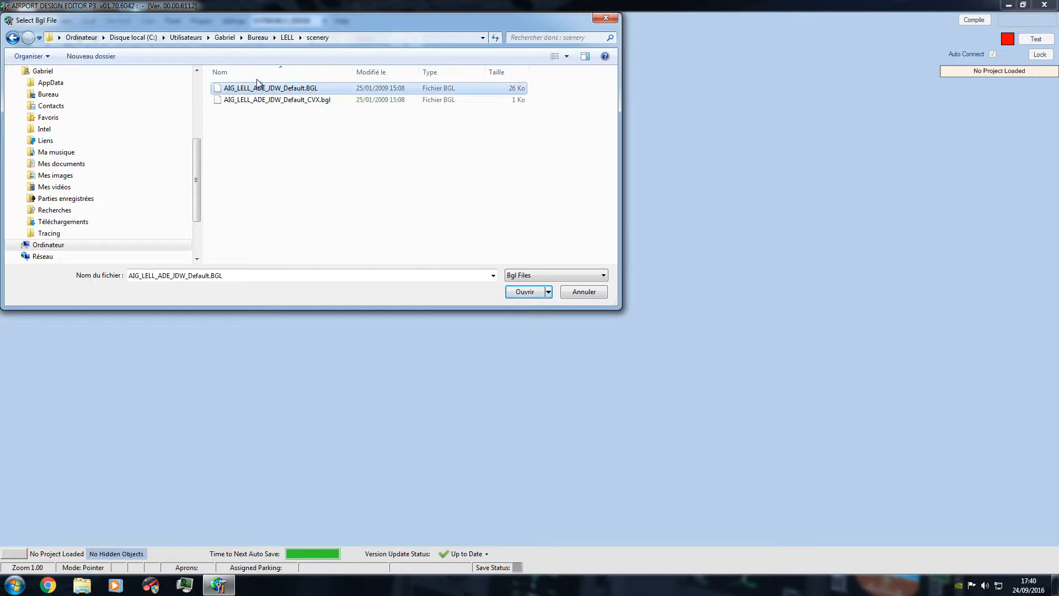
left_click(525, 291)
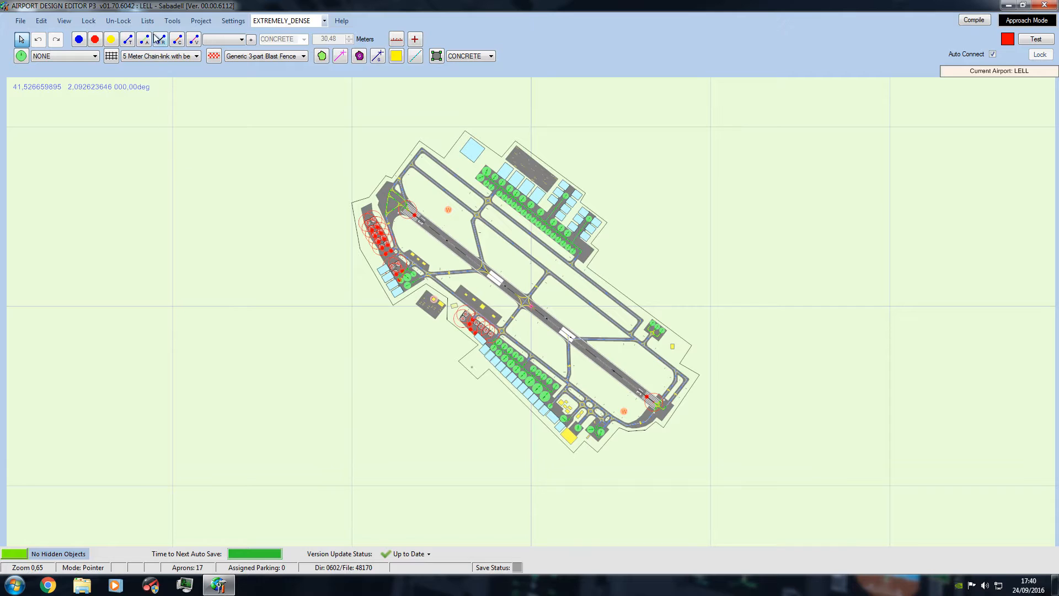
Step: Show the Taxi Links list and select taxiways E2 and X
left_click(145, 20)
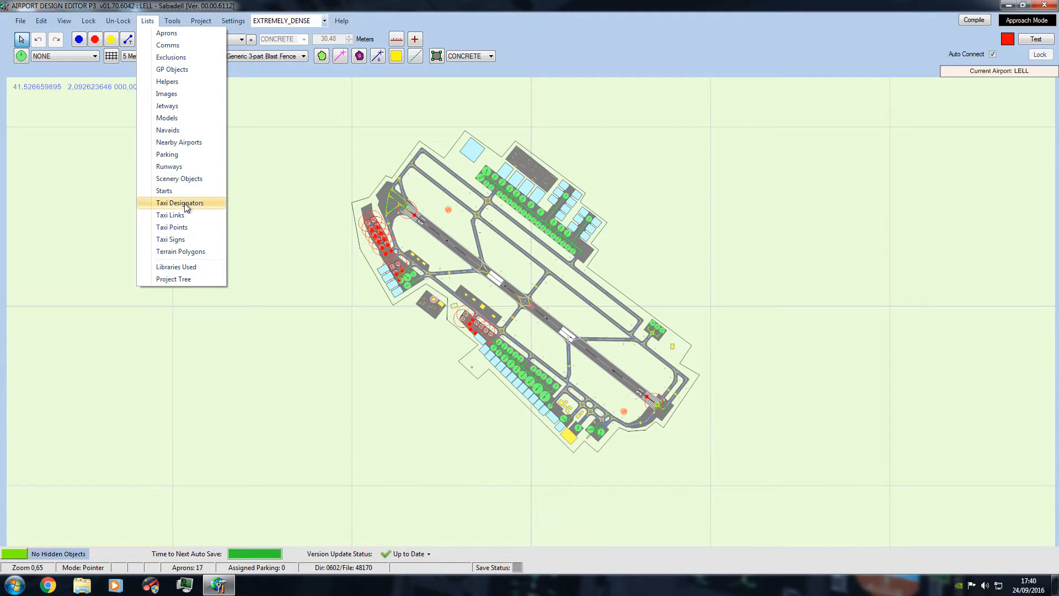
left_click(170, 214)
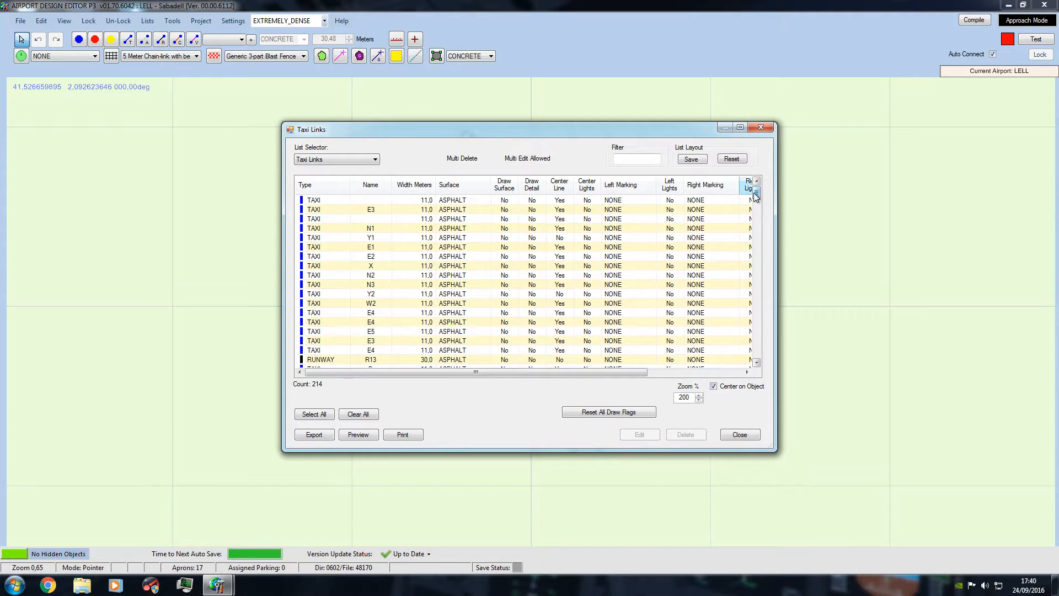
left_click(371, 255)
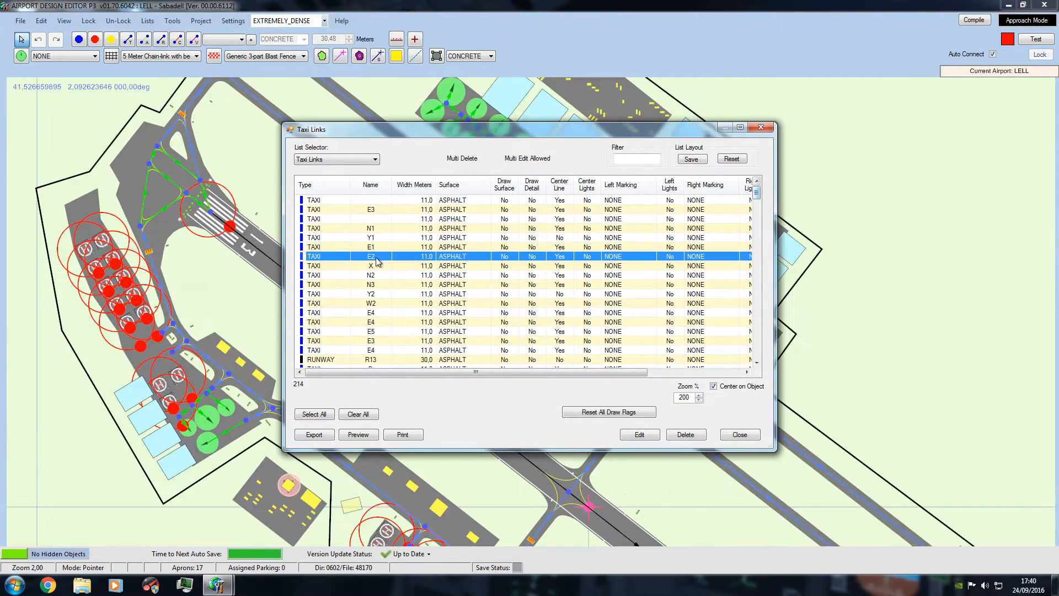
left_click(370, 209)
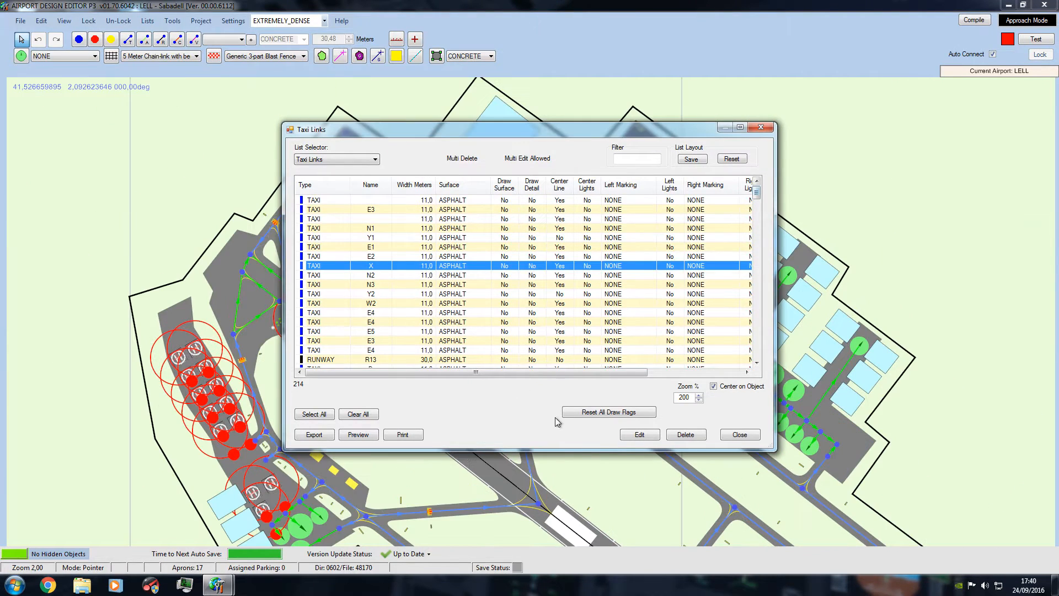
Step: Reset all taxi link draw flags to defaults, then close the list
left_click(608, 411)
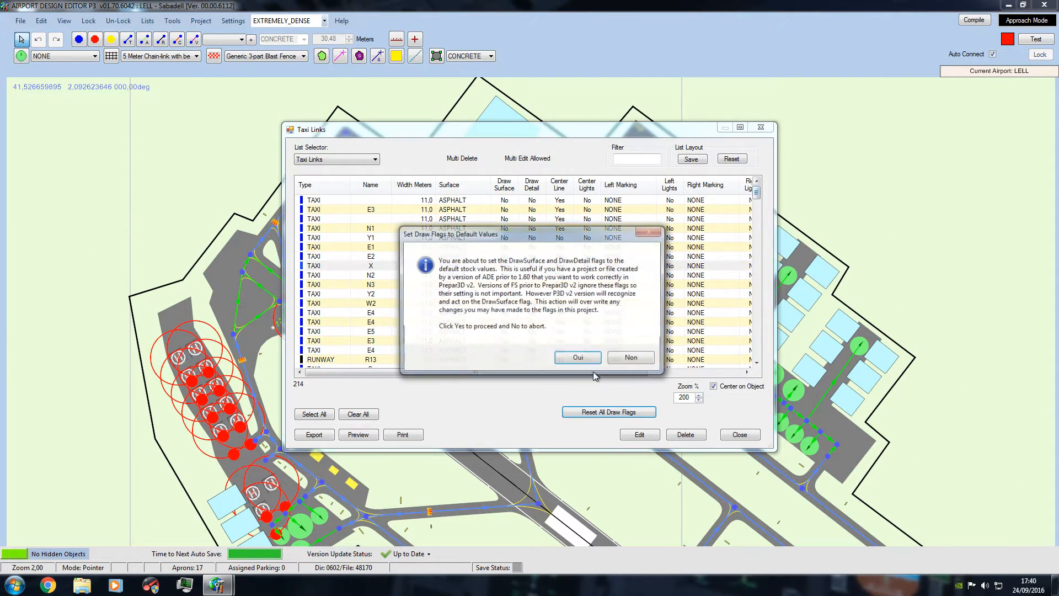
left_click(578, 358)
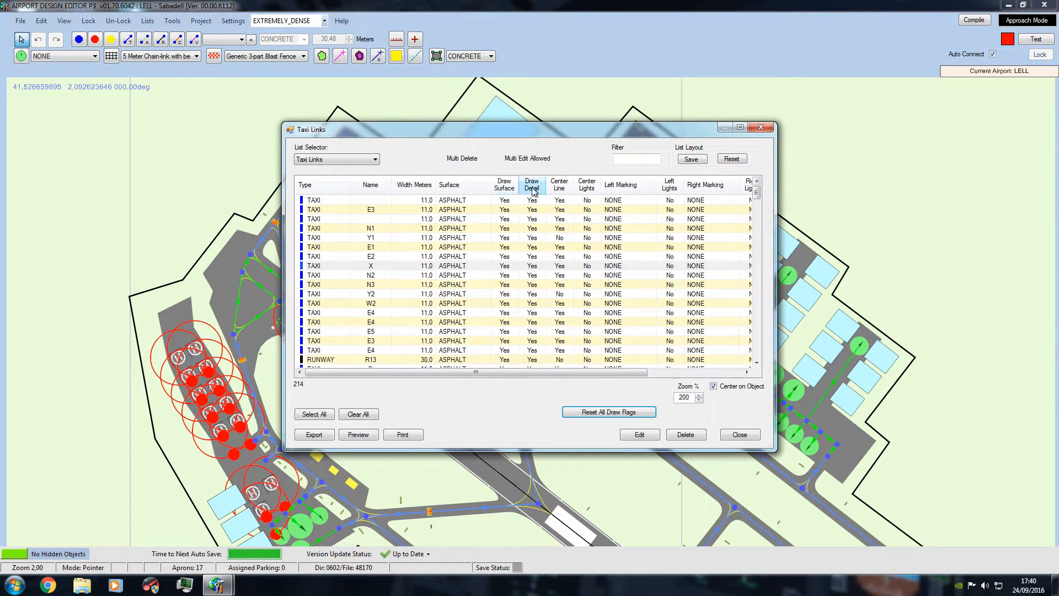
mouse_move(489, 232)
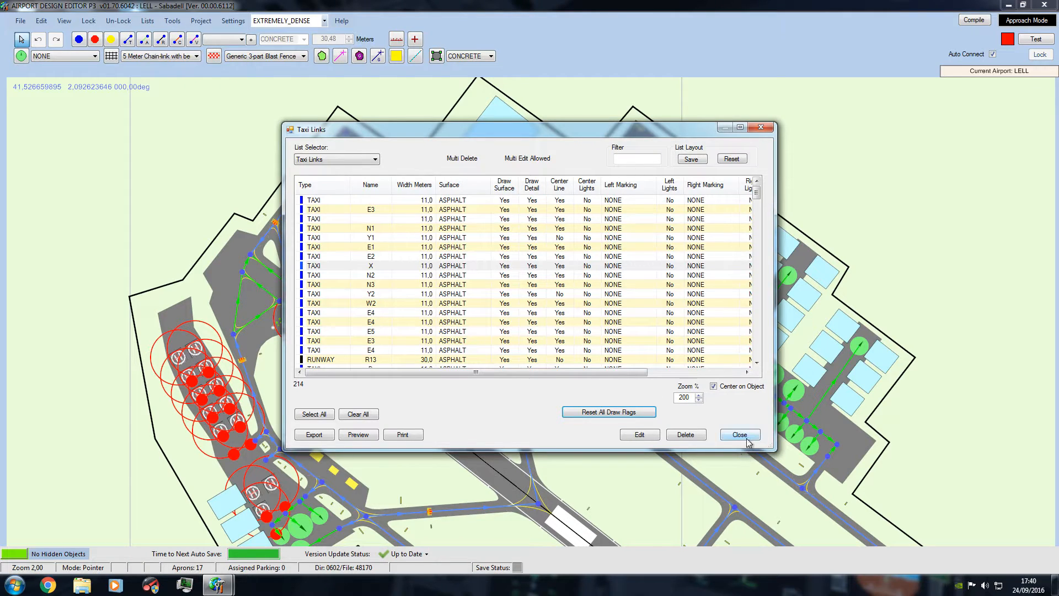
left_click(21, 20)
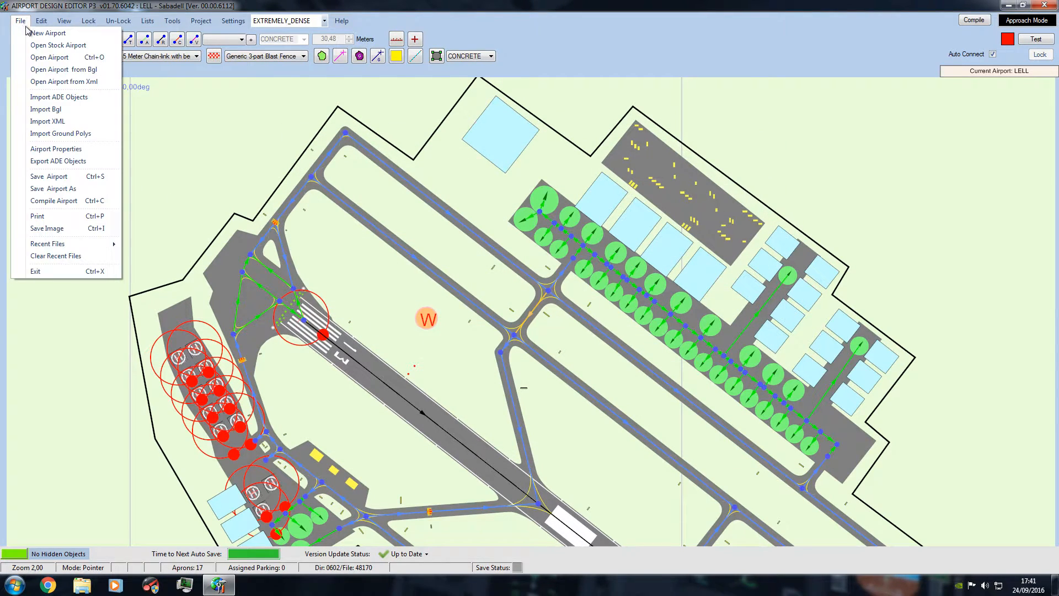
mouse_move(54, 200)
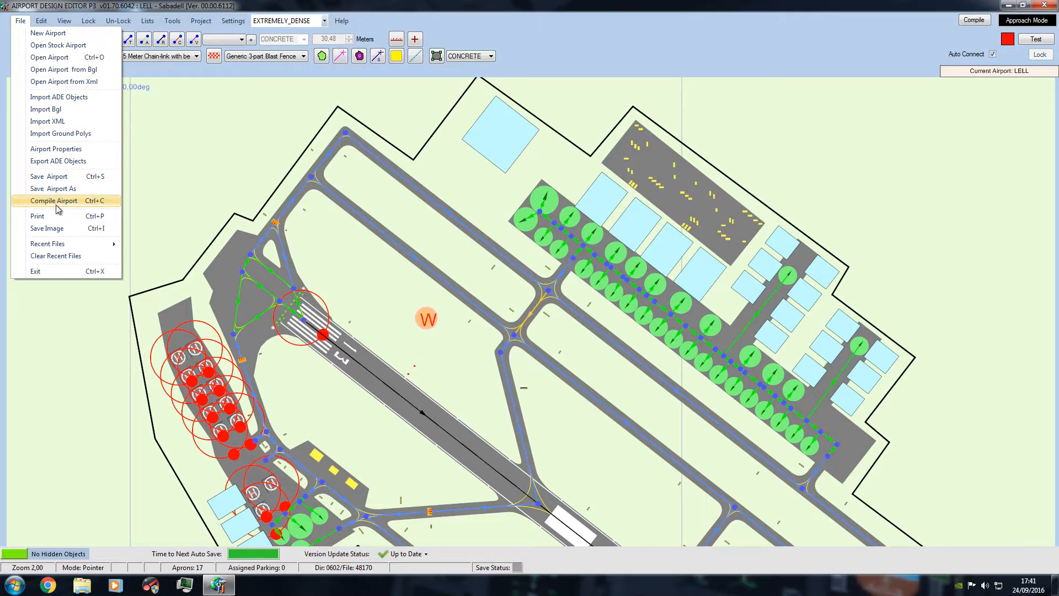
Step: Compile the airport as LELL into the LELL\scenery folder and dismiss the confirmation
left_click(52, 200)
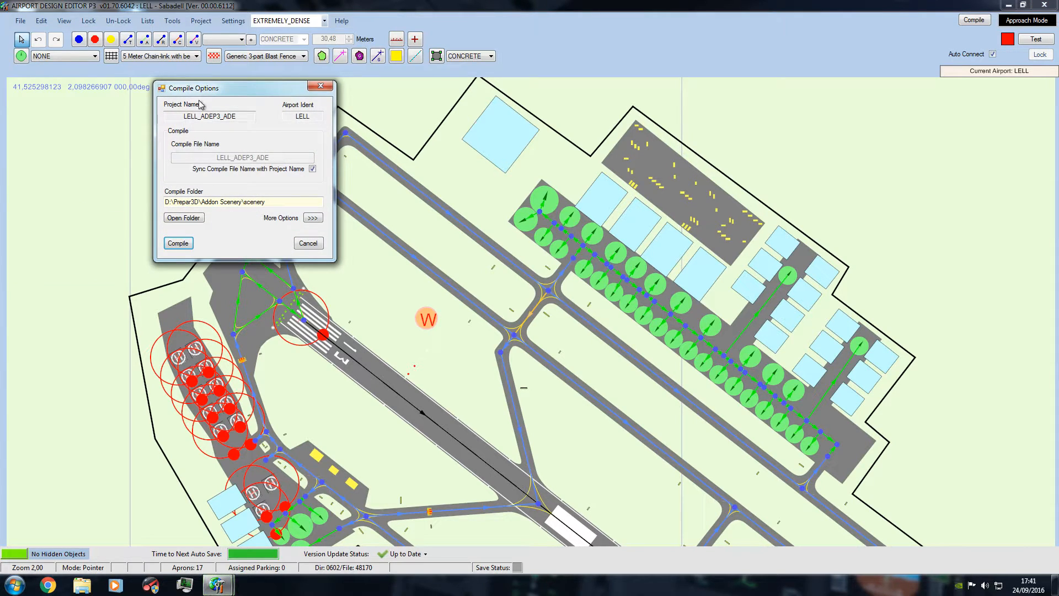
left_click_drag(192, 87, 497, 195)
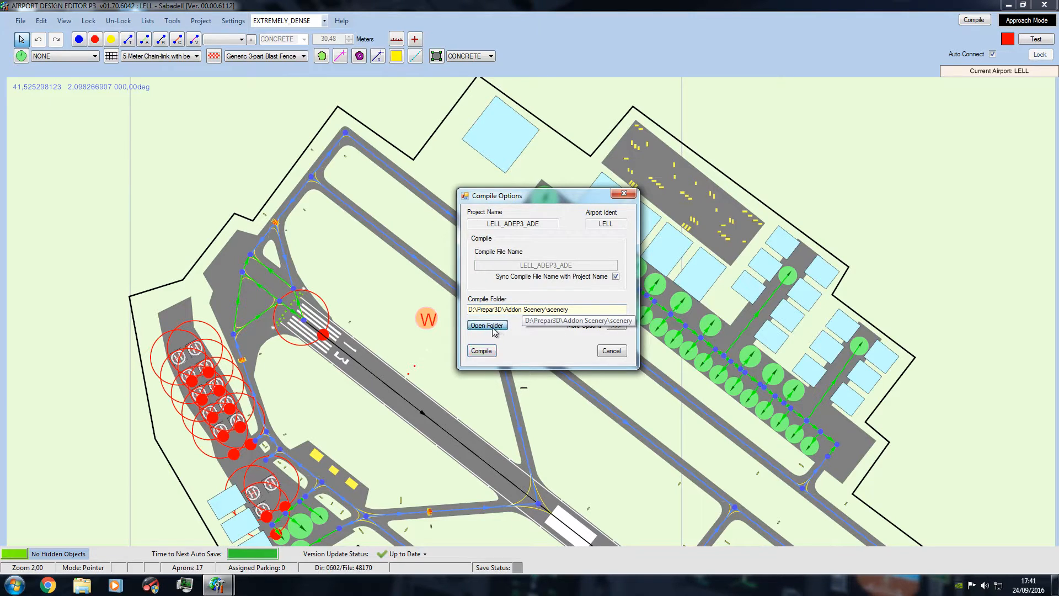
left_click(487, 326)
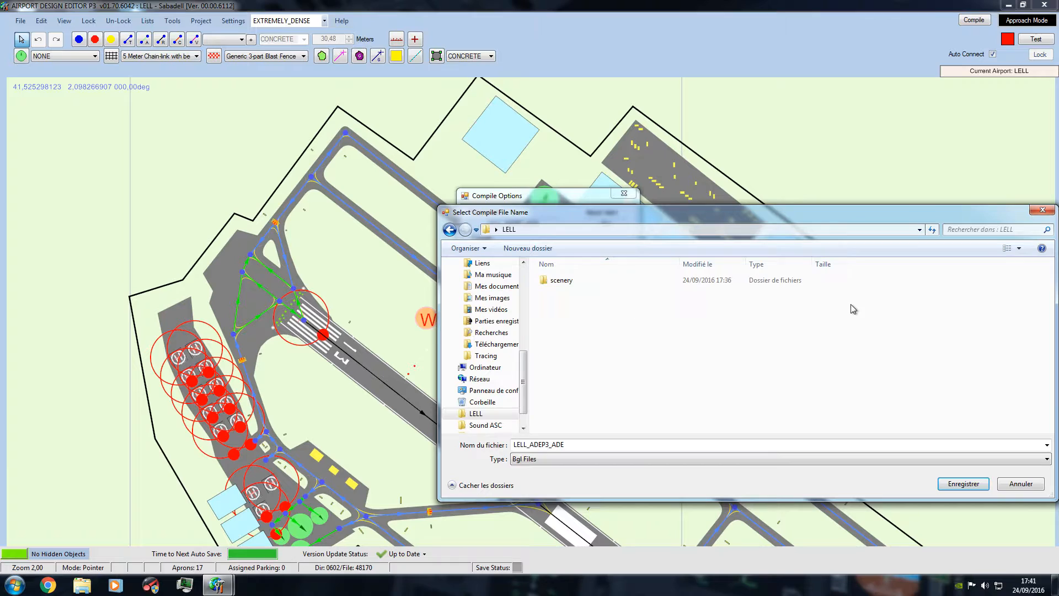
double_click(562, 280)
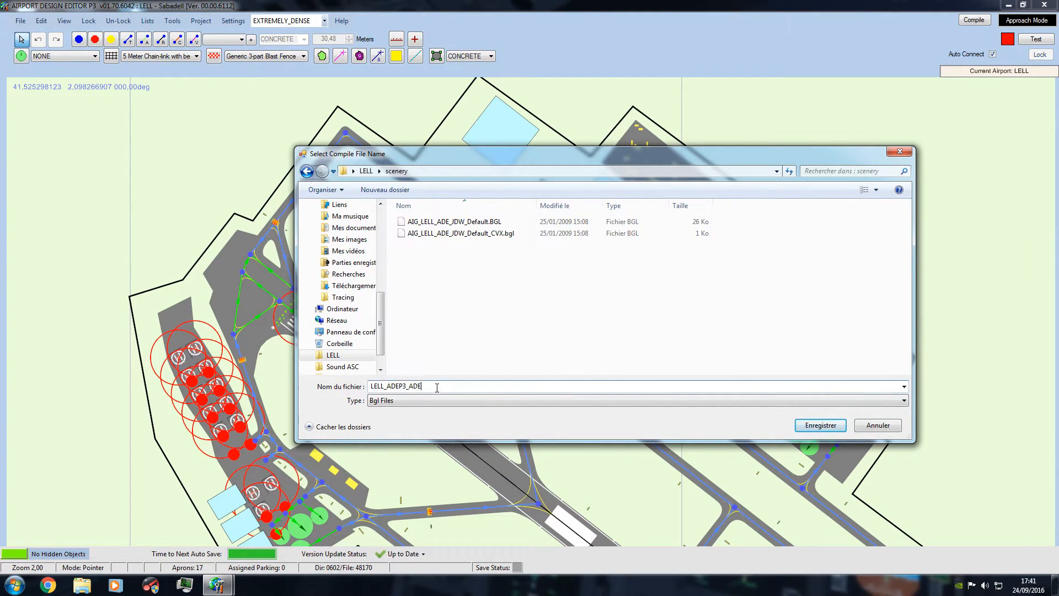
double_click(396, 386)
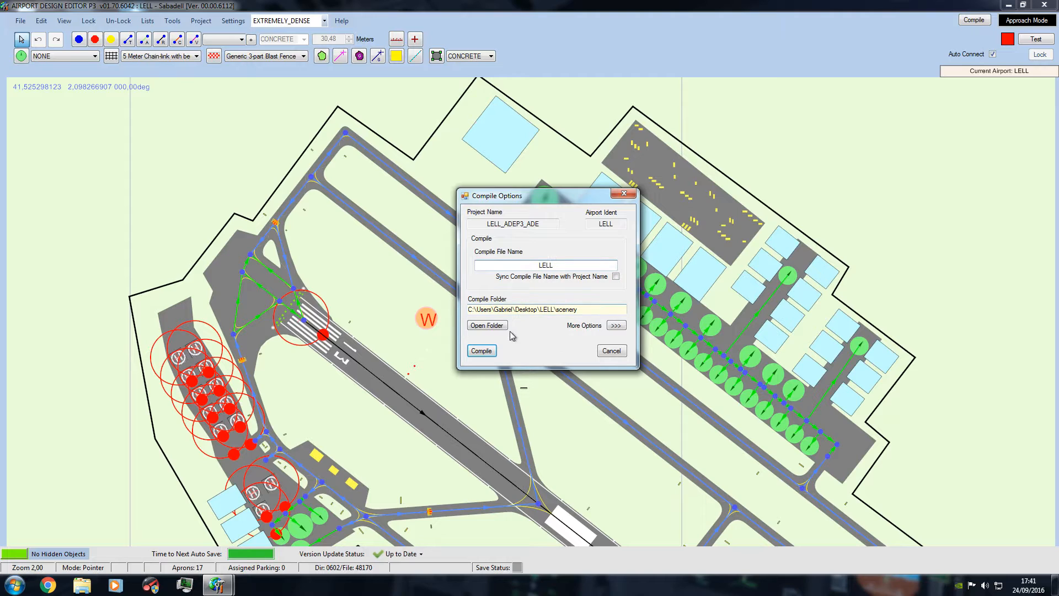
left_click(481, 350)
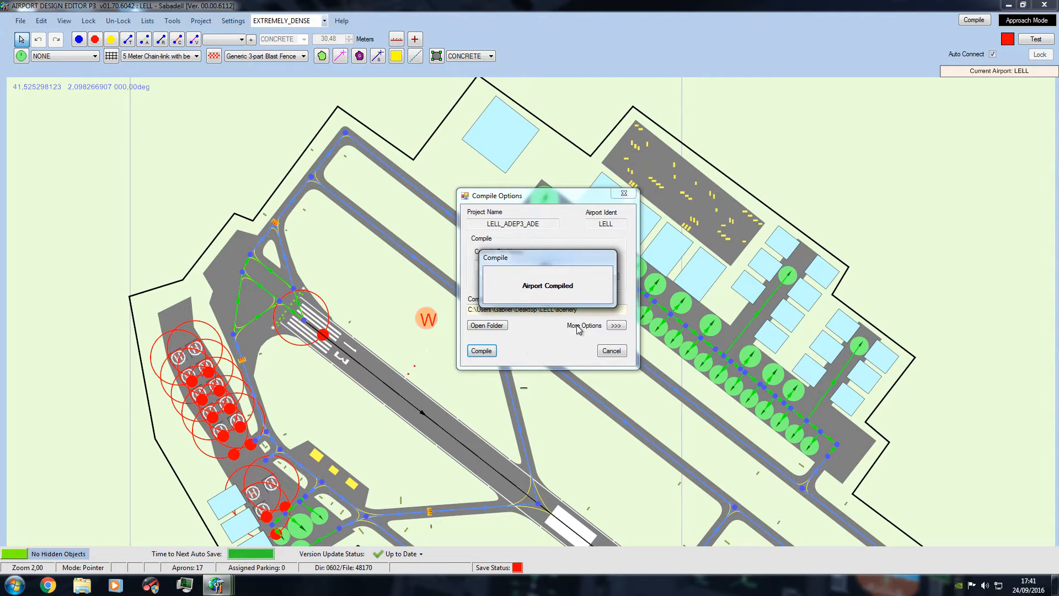
left_click(612, 351)
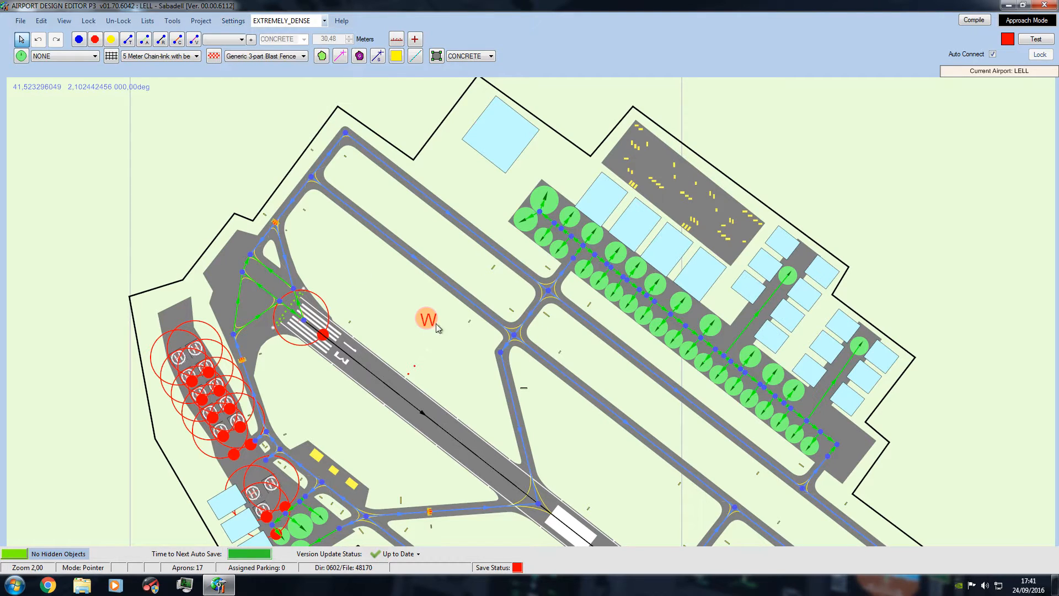
mouse_move(420, 332)
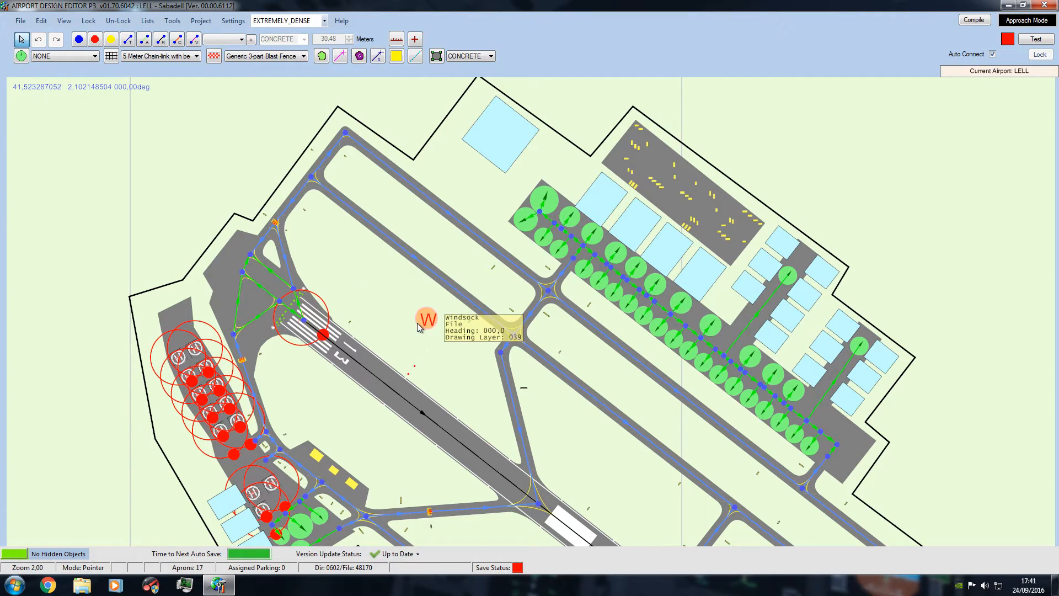
mouse_move(443, 372)
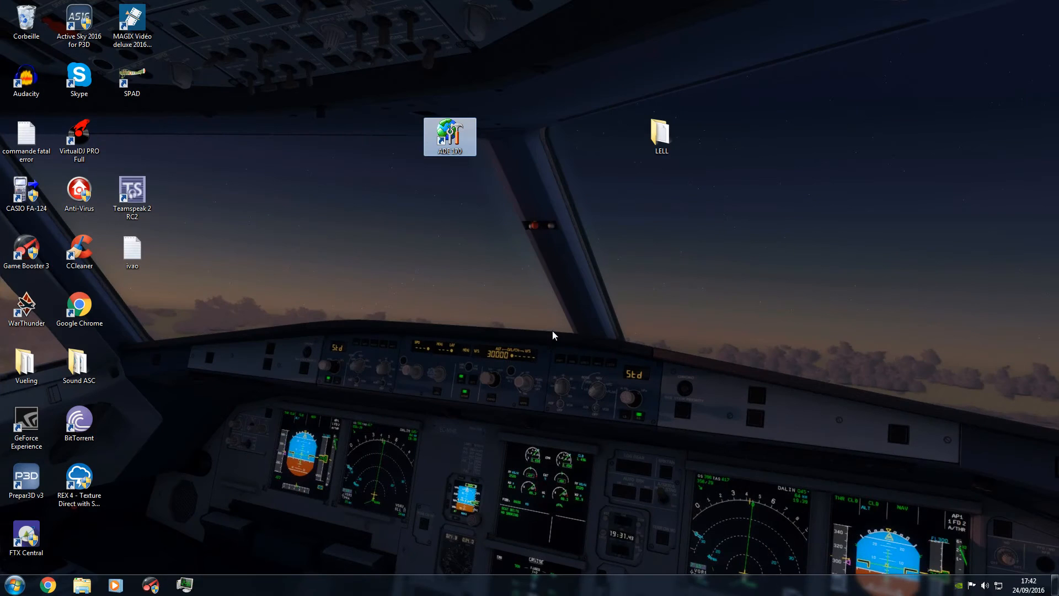
Step: Open the desktop LELL scenery folder maximized in Explorer and select LELL.bgl
left_click(661, 135)
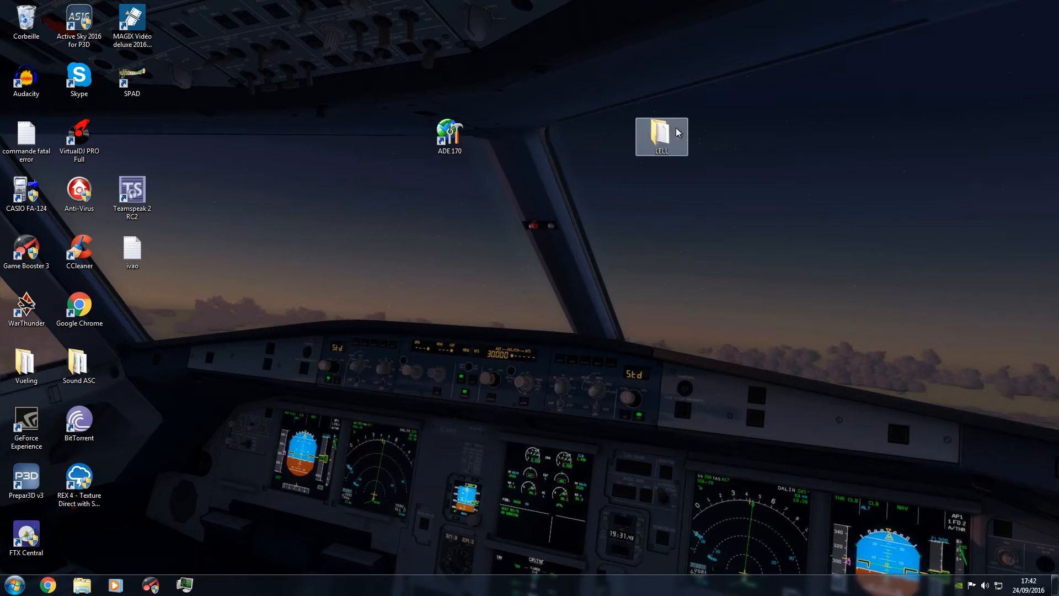
double_click(660, 136)
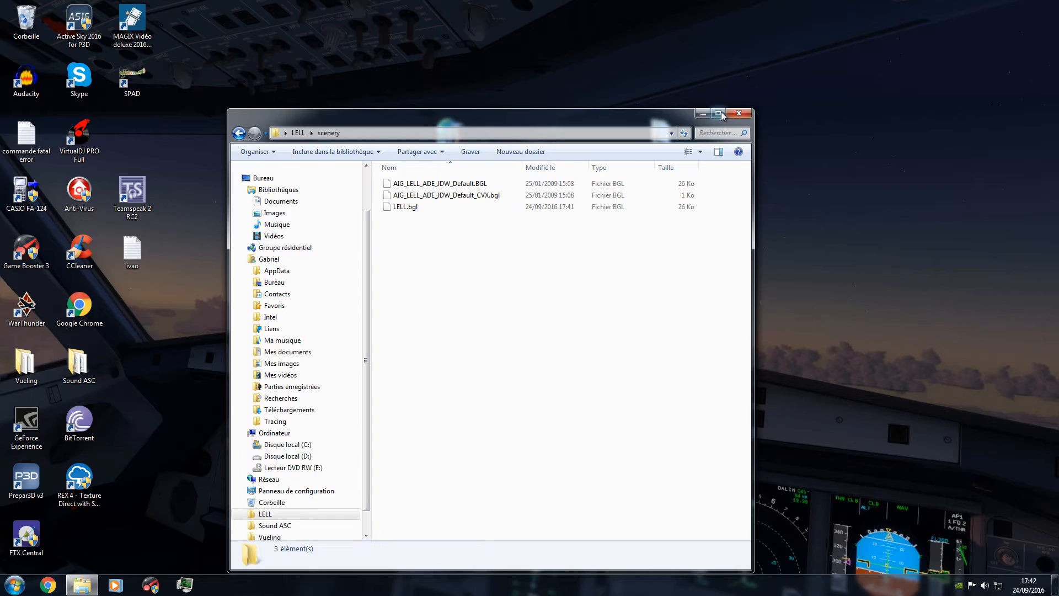
left_click(719, 113)
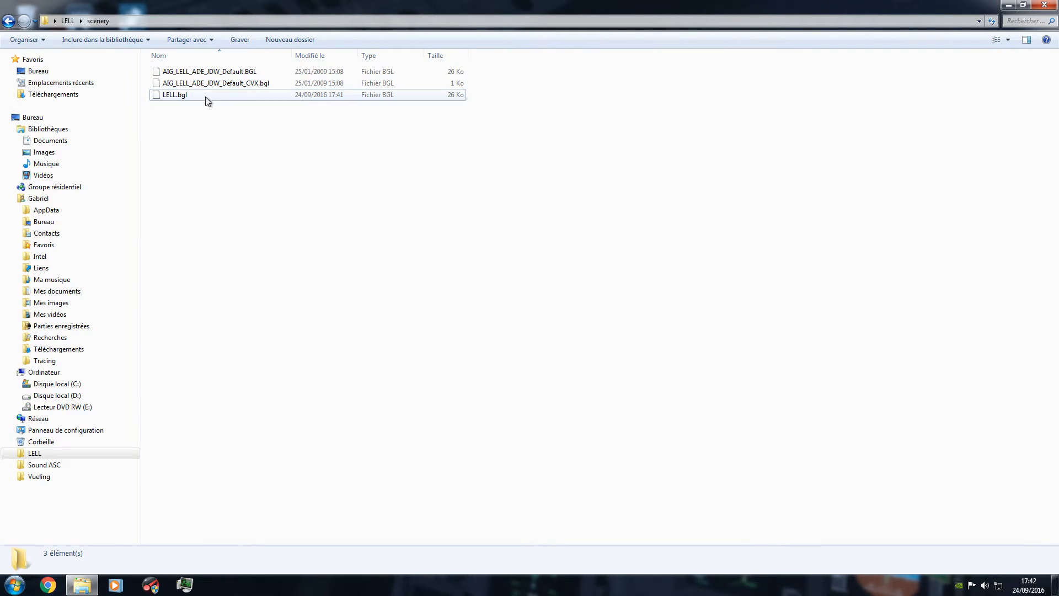
left_click(174, 94)
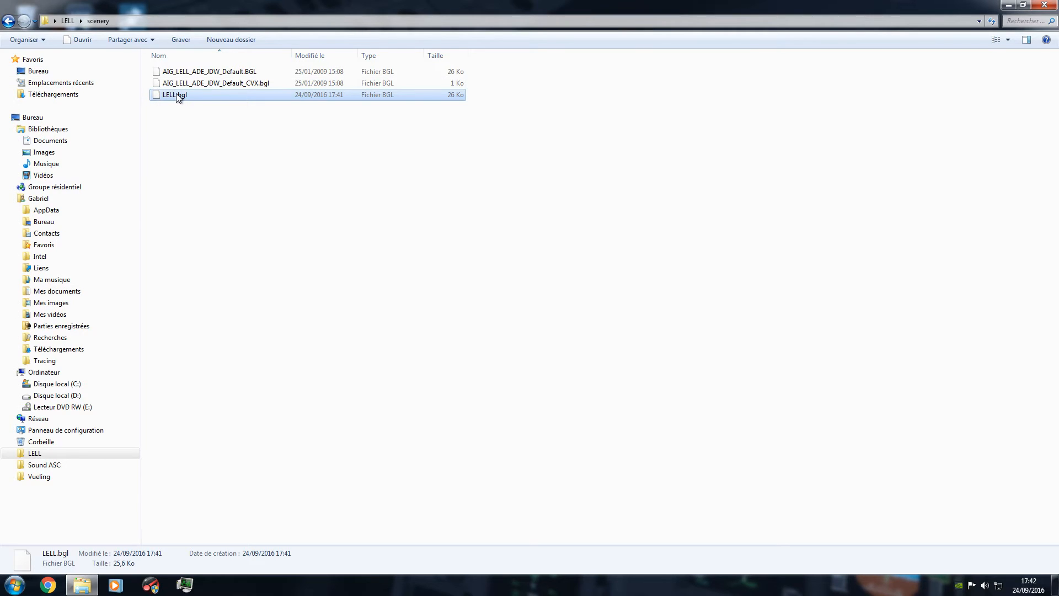
left_click(197, 71)
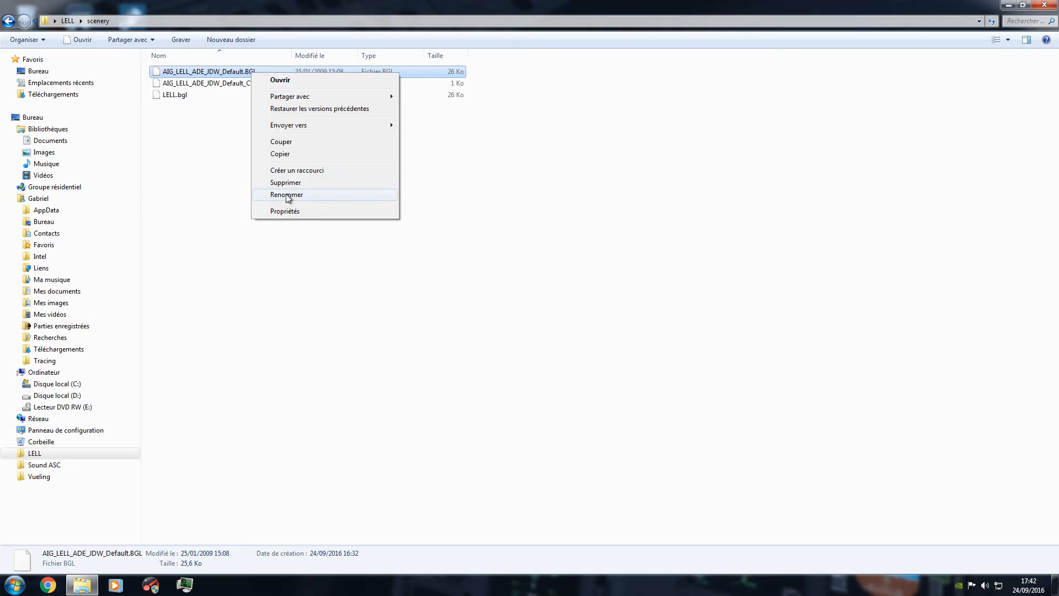
Step: Rename AIG_LELL_ADE_JDW_Default.BGL to AIG_LELL_ADE_JDW_Default.BGLg and clear the selection
left_click(286, 194)
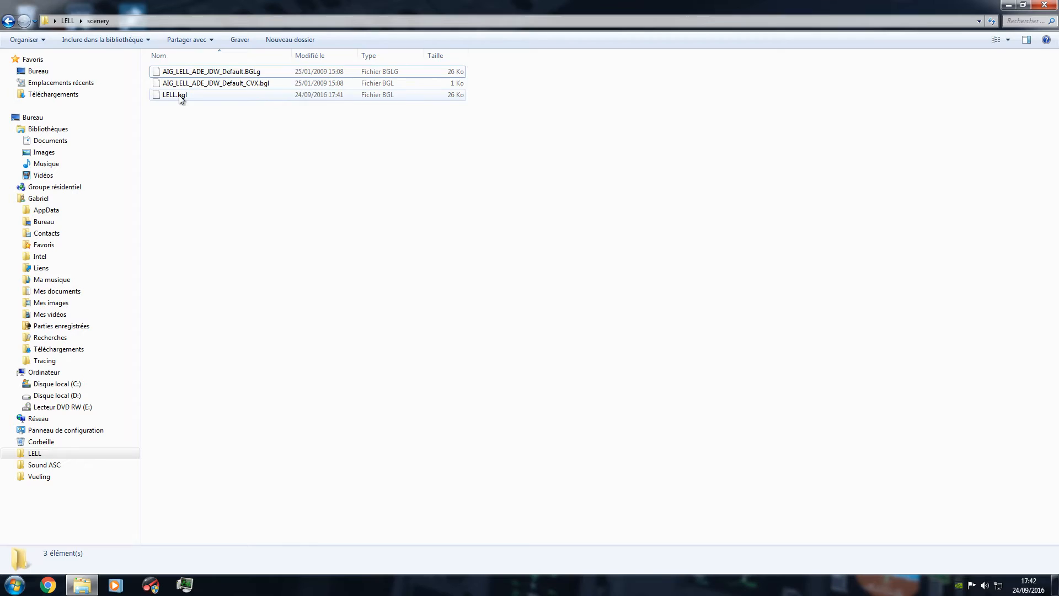
left_click(173, 94)
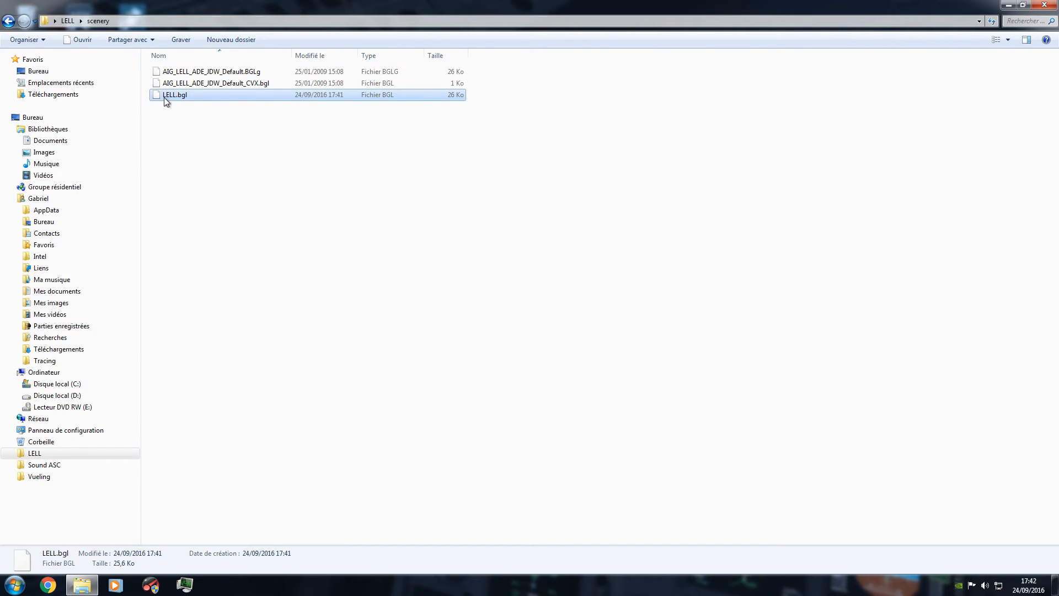
mouse_move(182, 105)
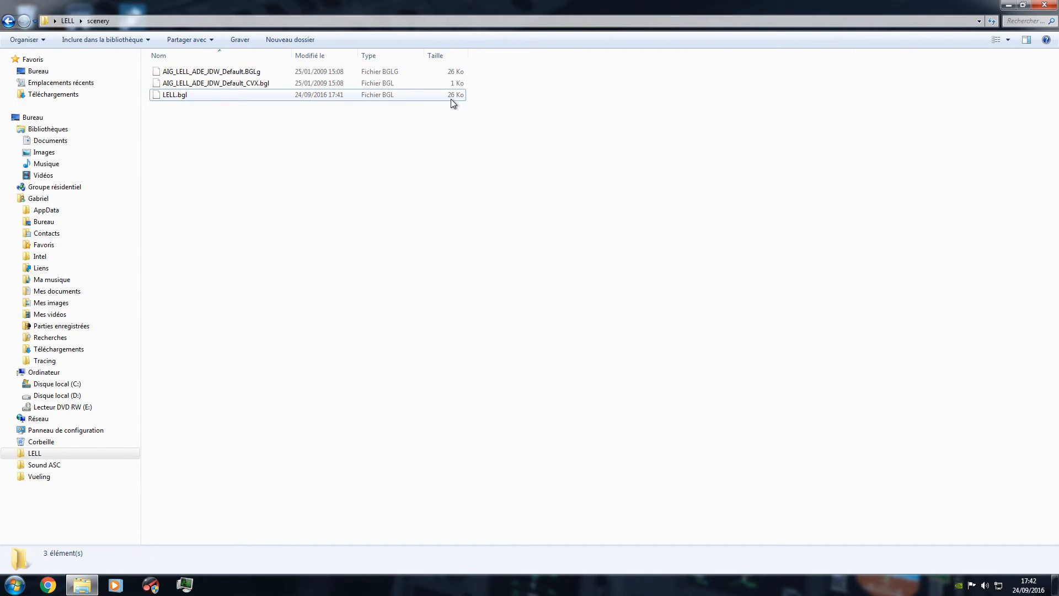
left_click(168, 95)
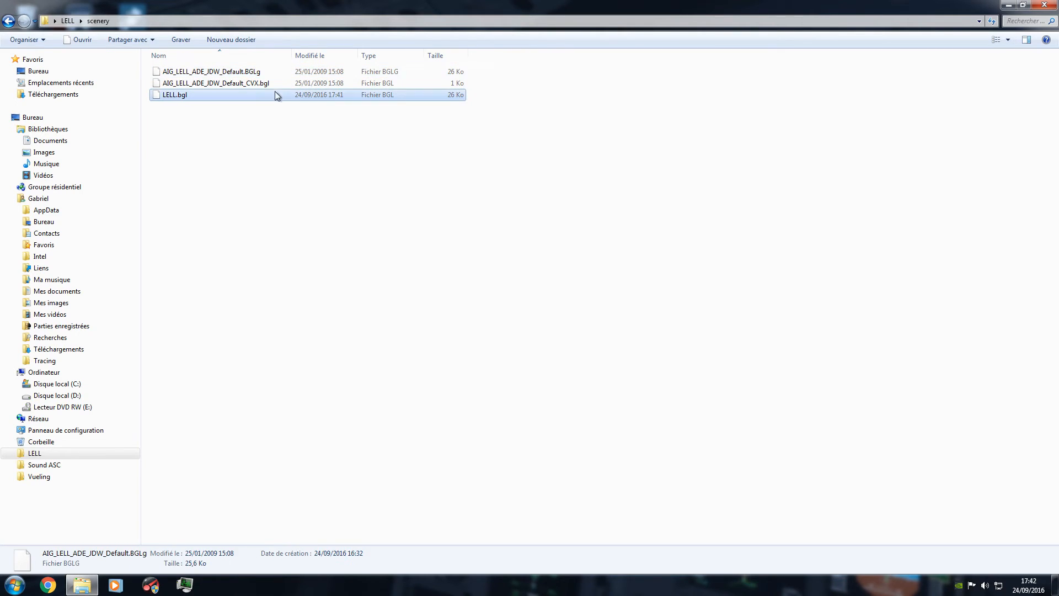
left_click(272, 149)
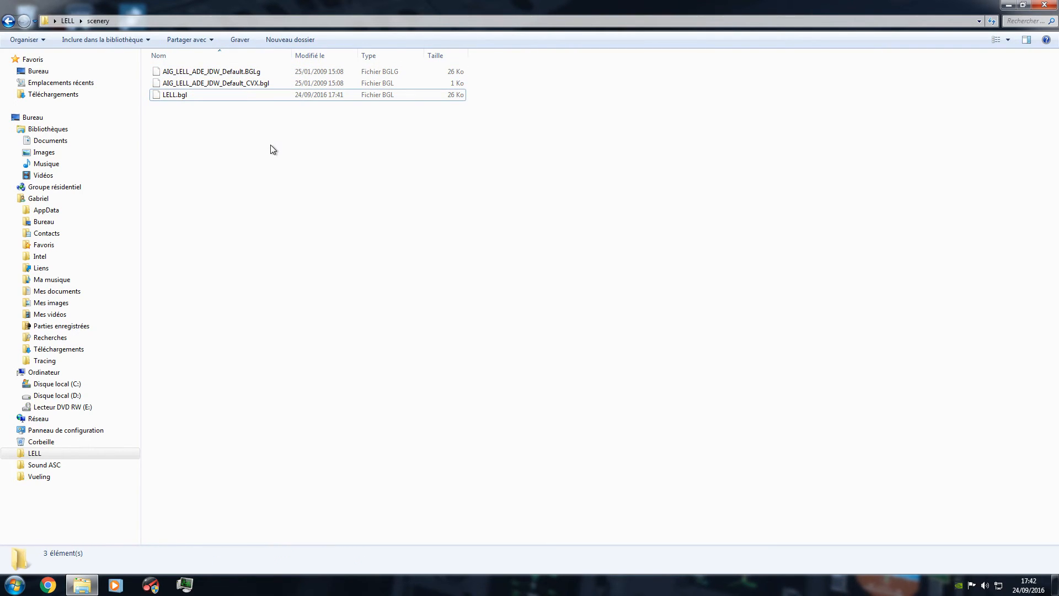